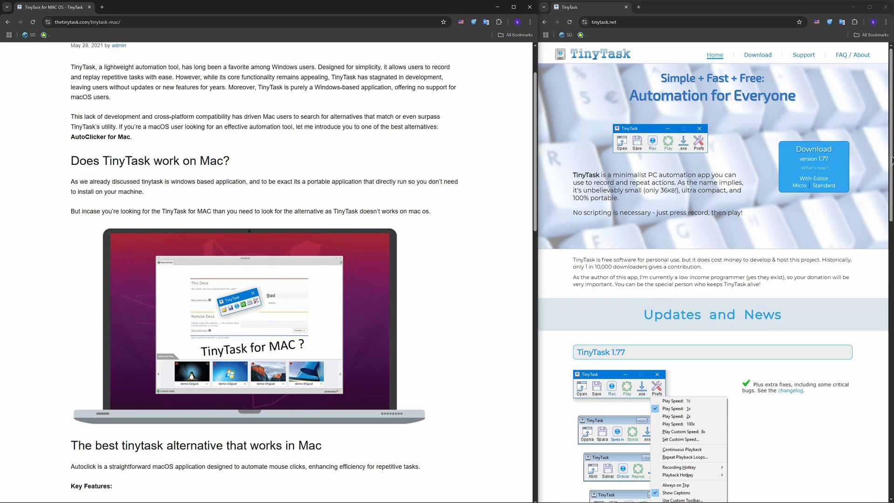
mouse_move(507, 221)
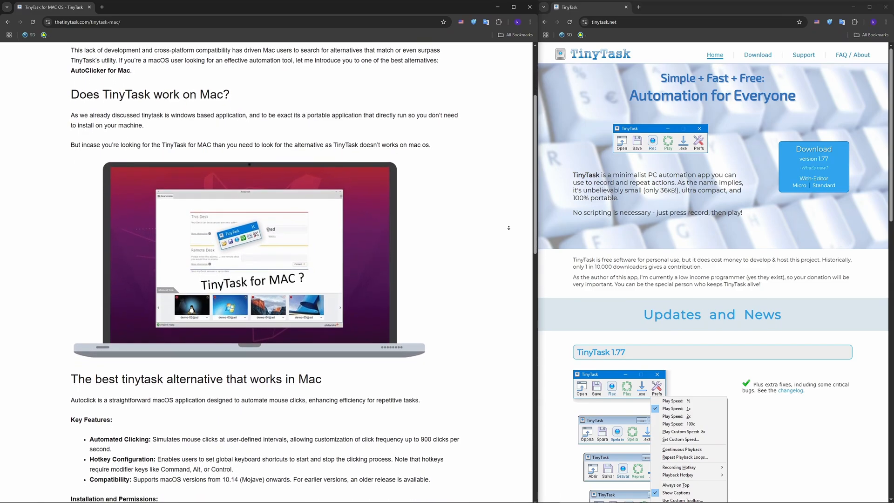
scroll(down, 3)
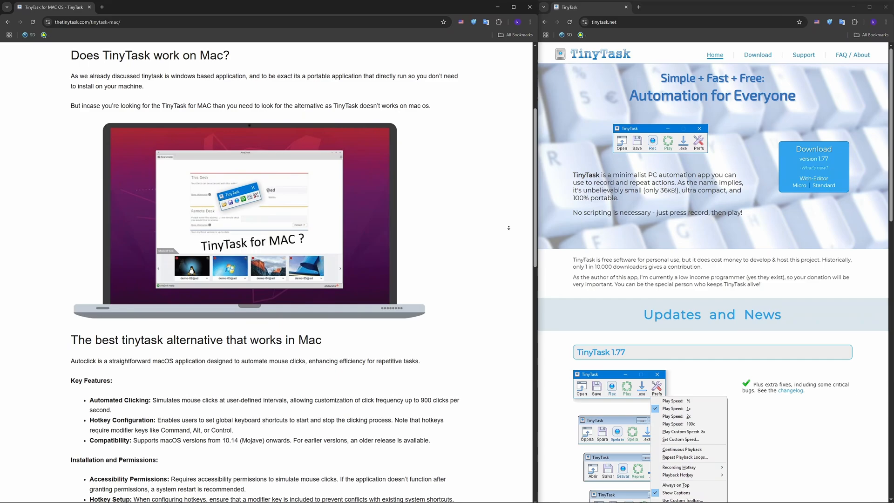
scroll(down, 3)
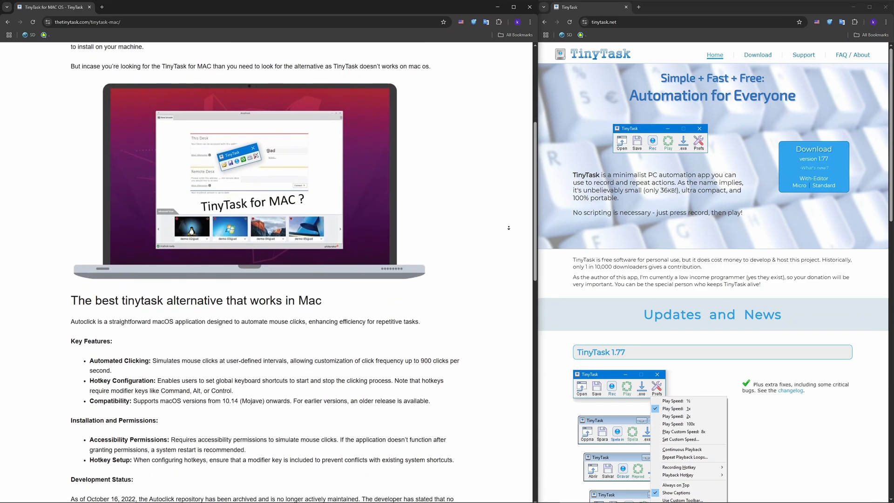
scroll(down, 3)
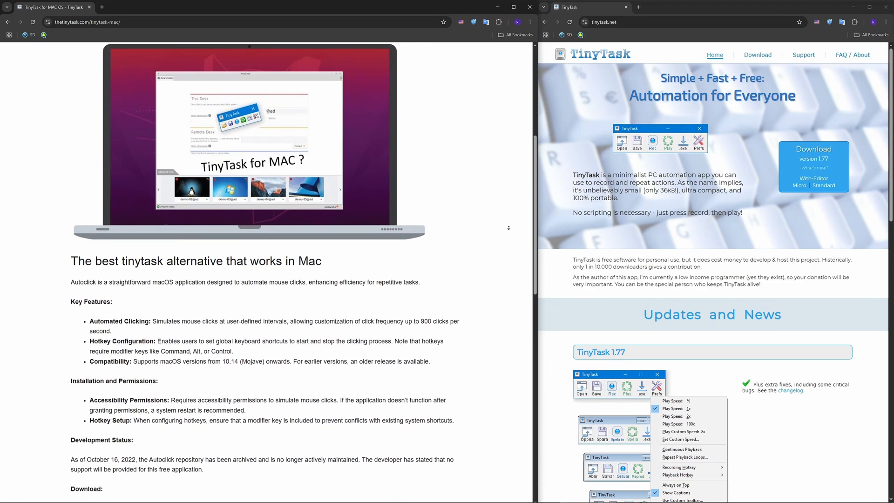
scroll(down, 3)
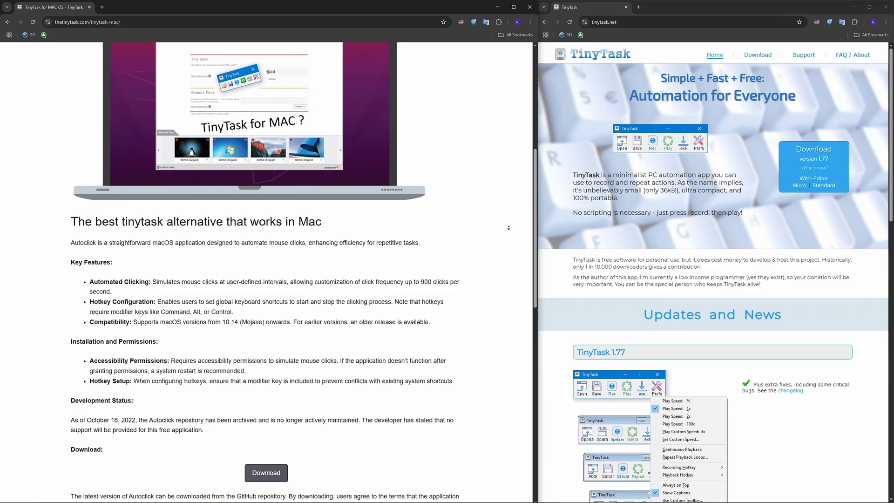
scroll(down, 3)
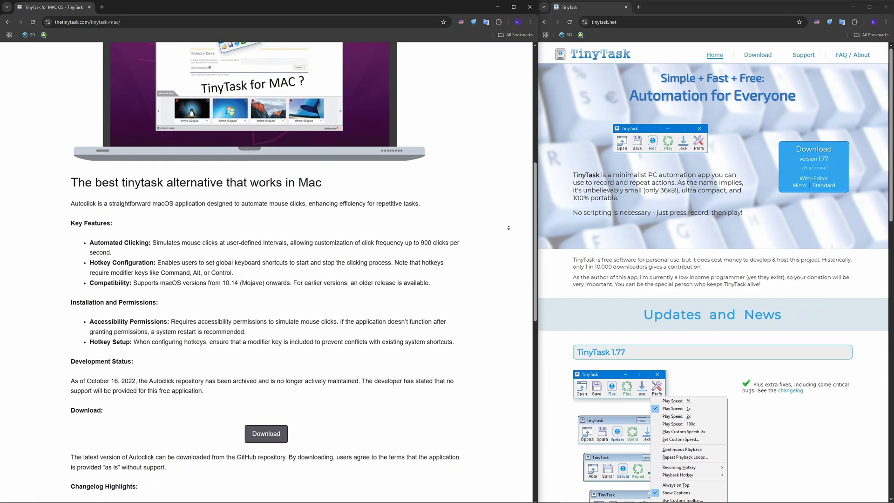
scroll(down, 3)
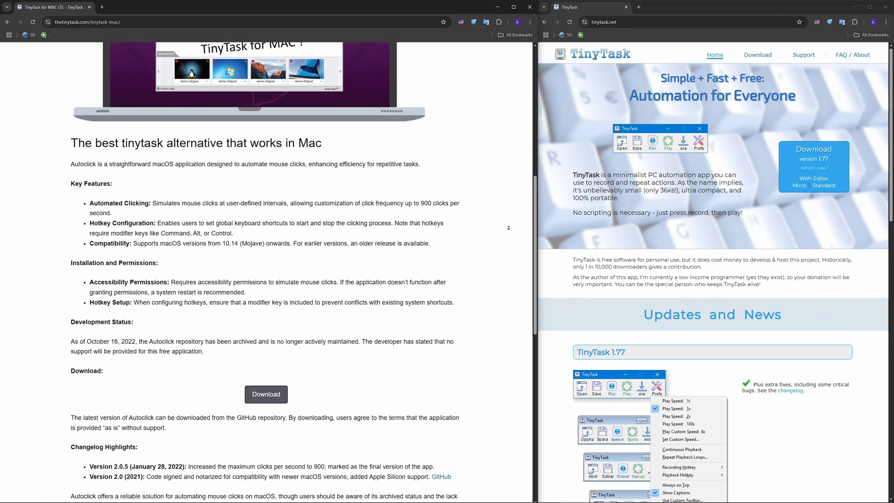
scroll(down, 3)
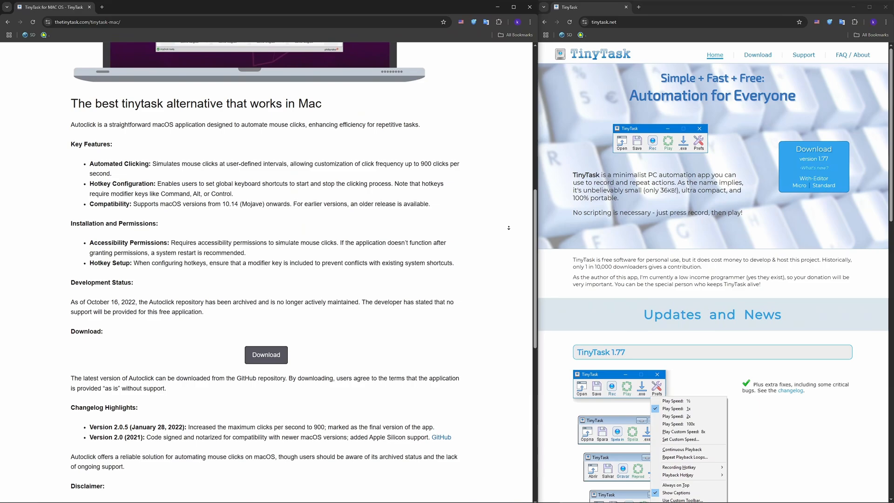
scroll(down, 3)
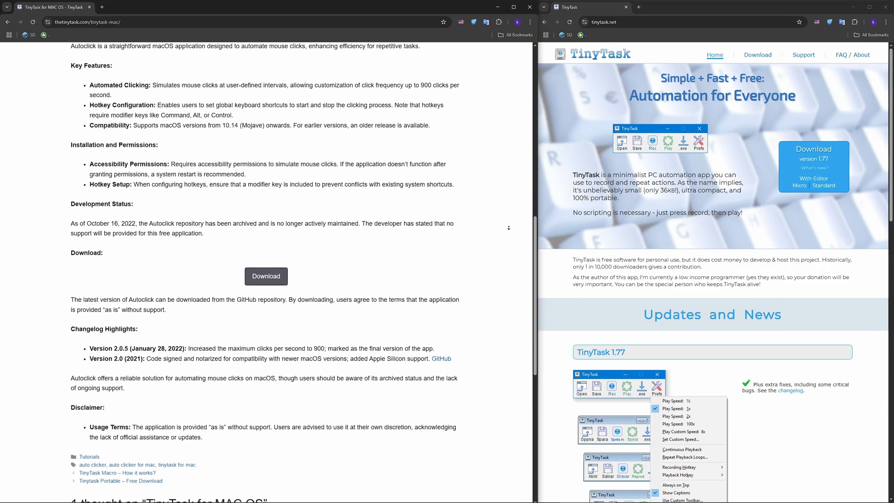
scroll(down, 3)
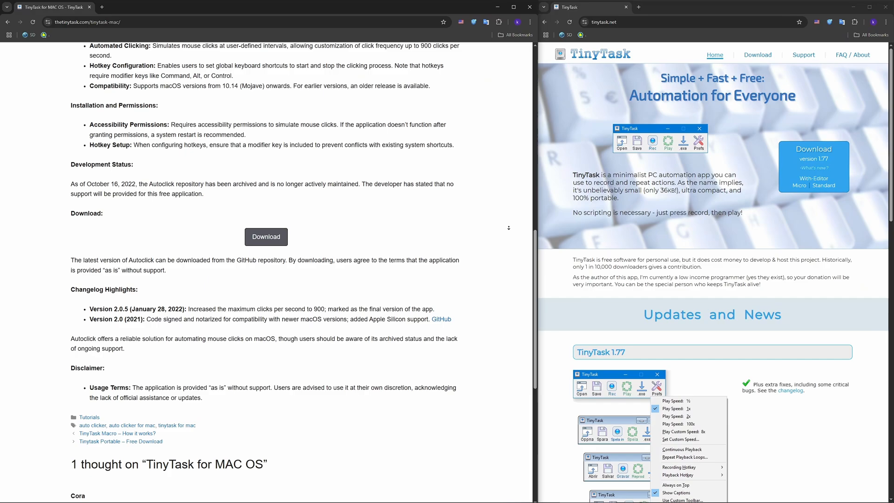
scroll(down, 3)
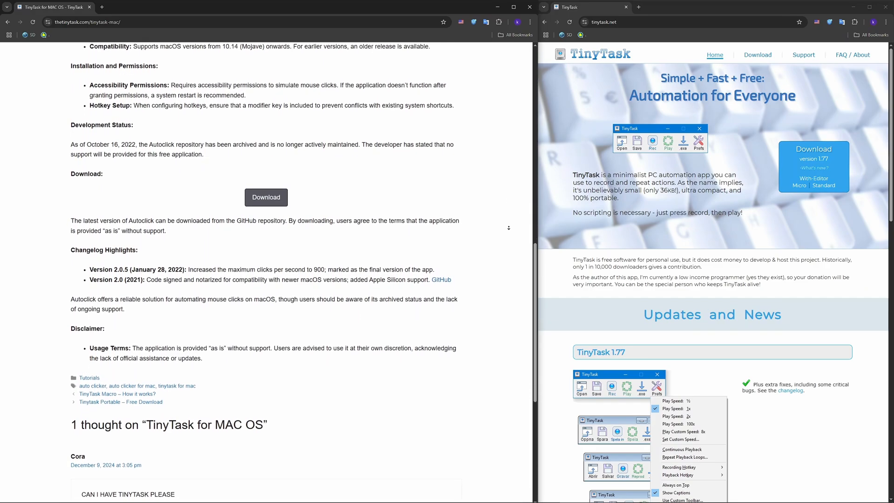